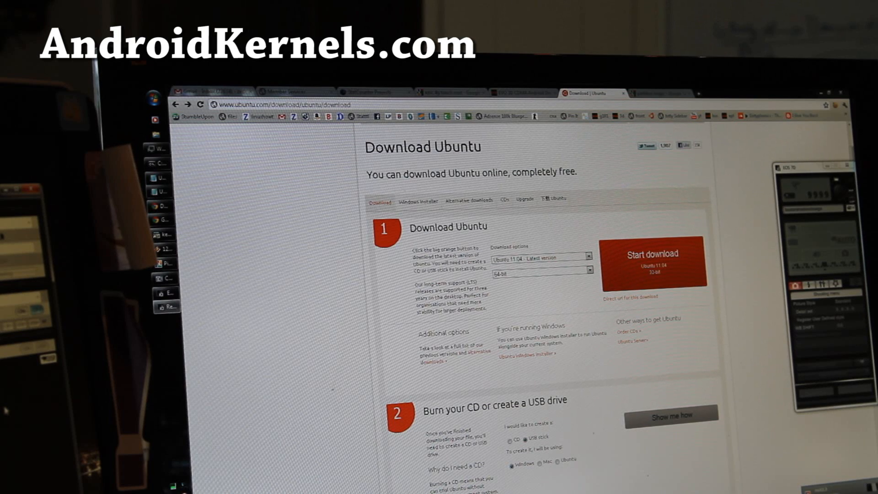
mouse_move(228, 299)
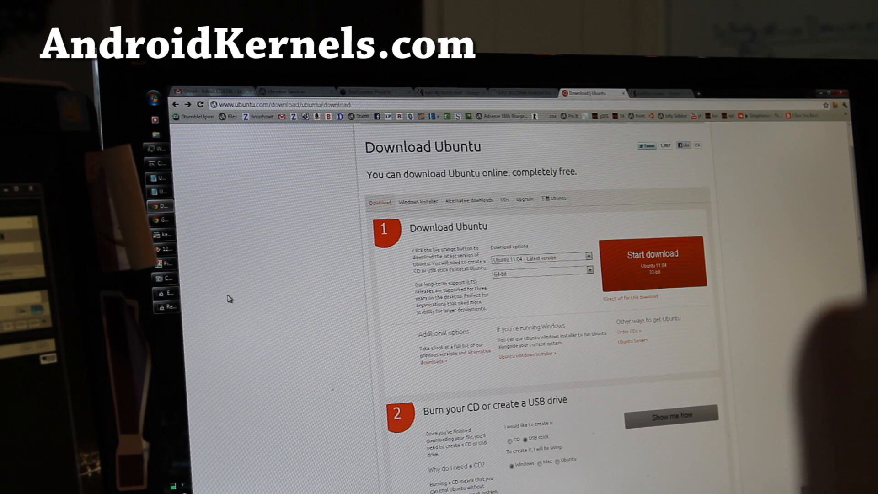
Reach the Windows USB-stick instructions on the Ubuntu page and download the Universal USB Installer
scroll(down, 3)
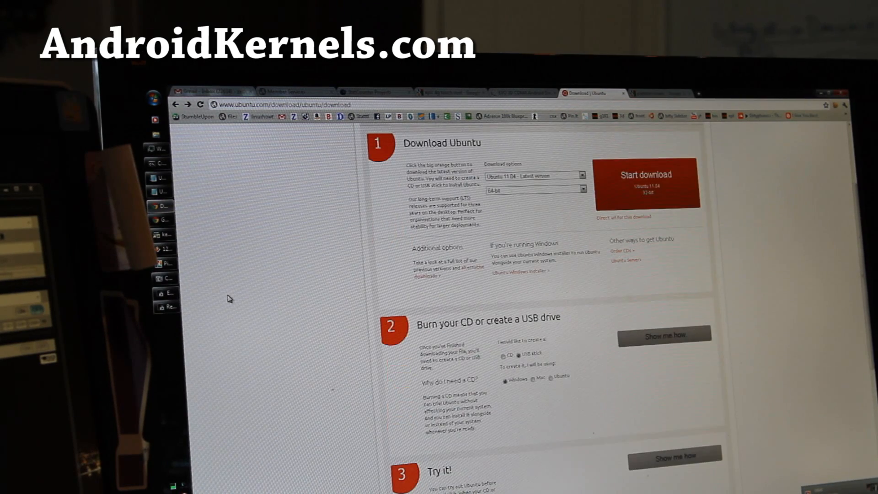
scroll(up, 3)
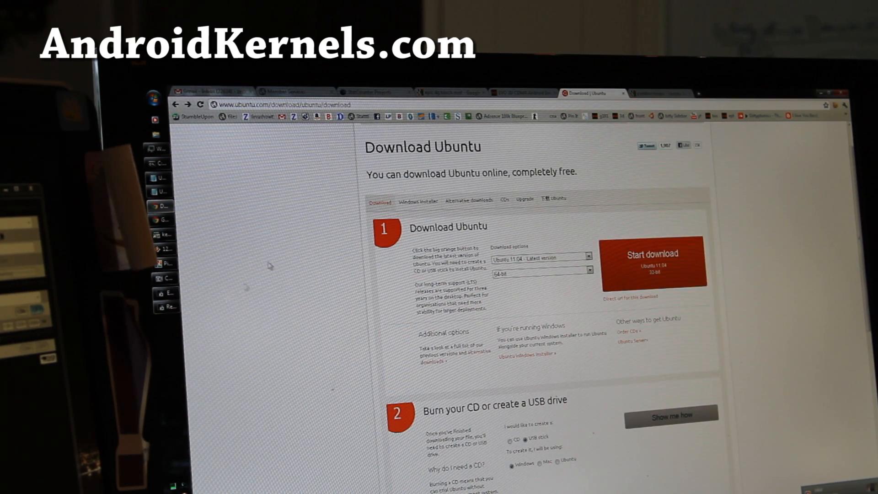
scroll(up, 3)
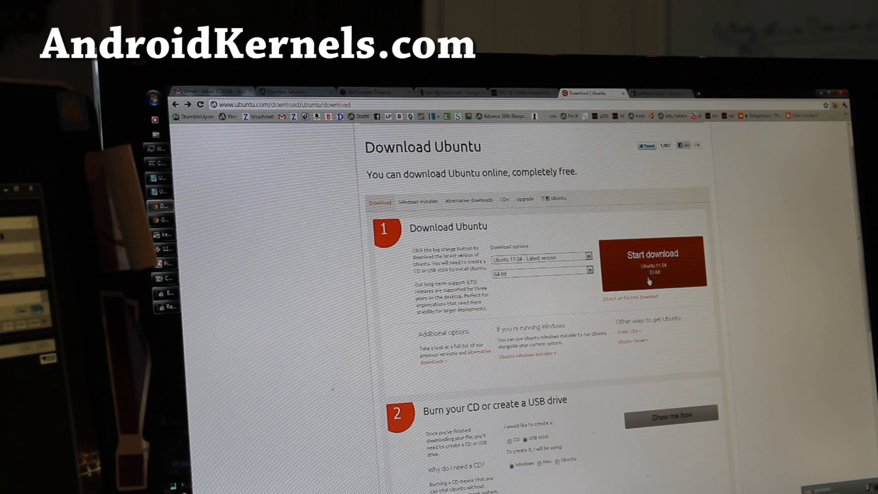
mouse_move(665, 283)
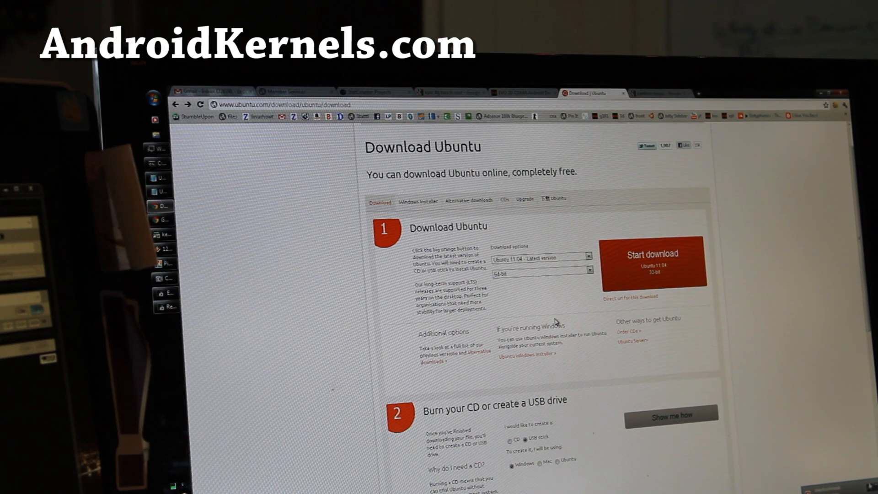
mouse_move(570, 398)
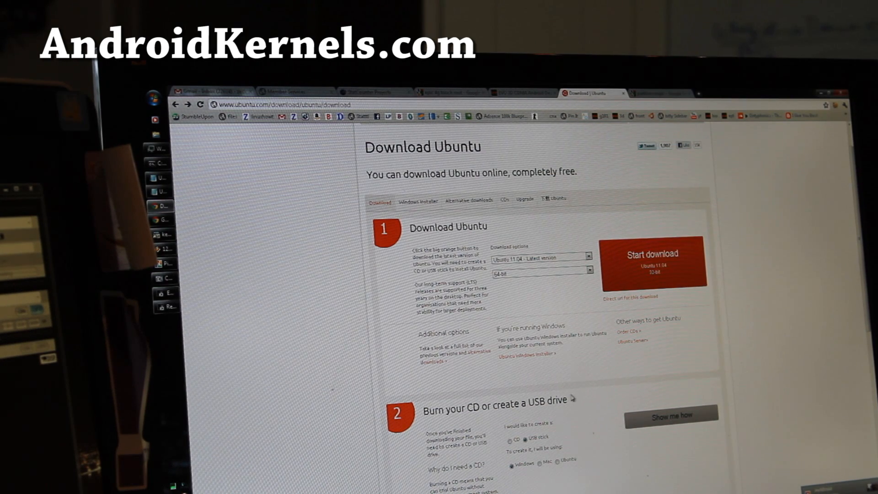
scroll(down, 3)
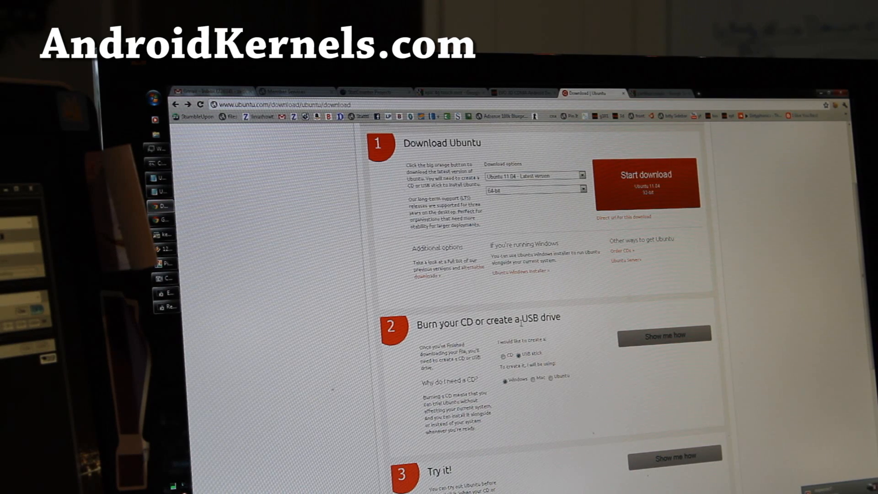
mouse_move(664, 336)
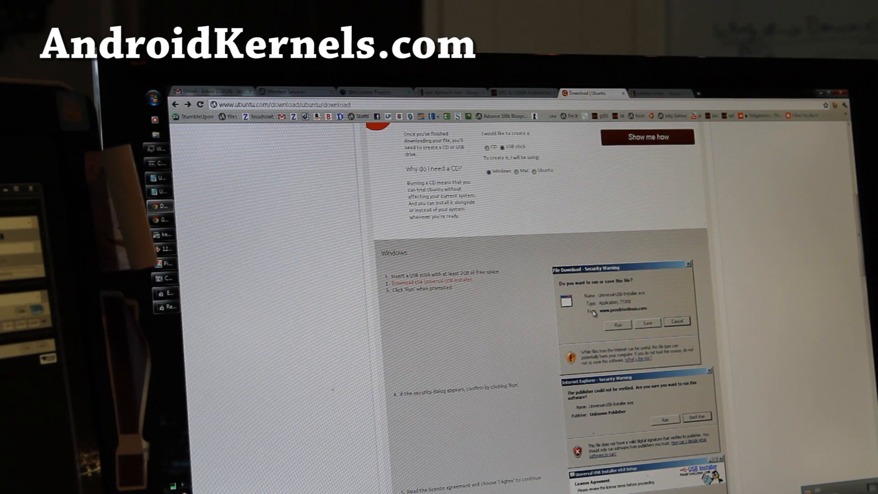
scroll(down, 3)
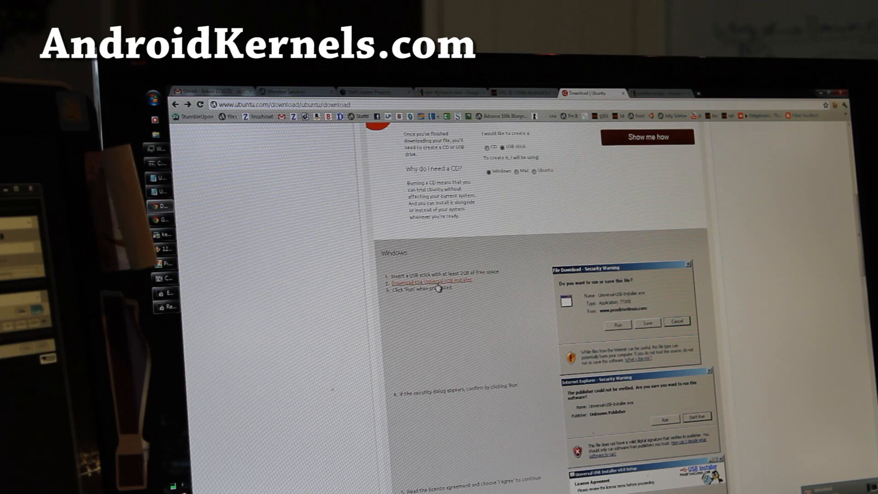
click(430, 280)
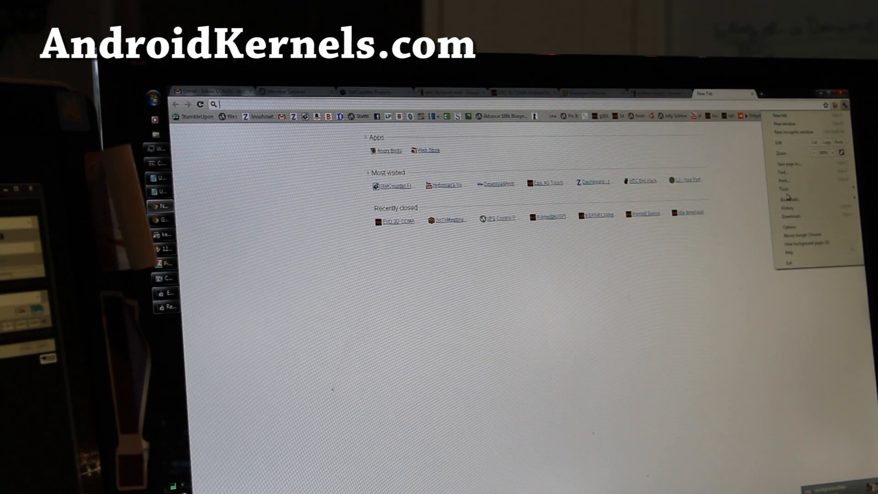
From Chrome's wrench menu Downloads list, run Universal-USB-Installer-1.8.6.4.exe
click(783, 189)
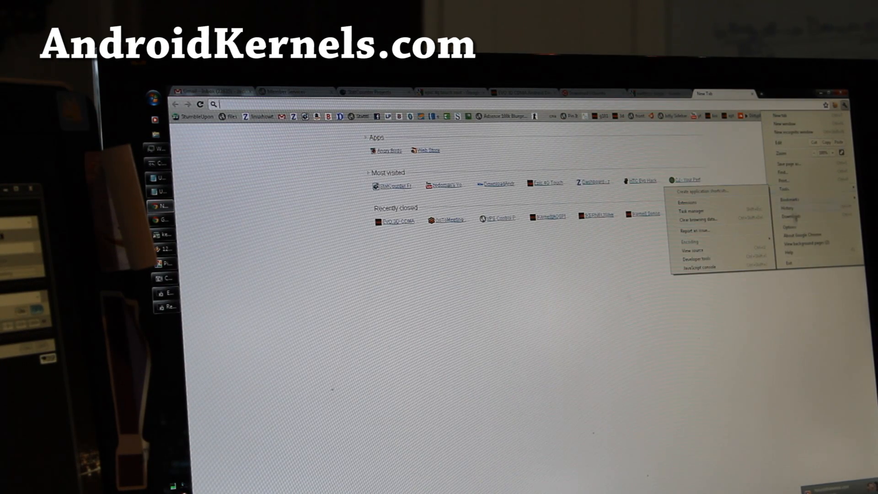
click(789, 216)
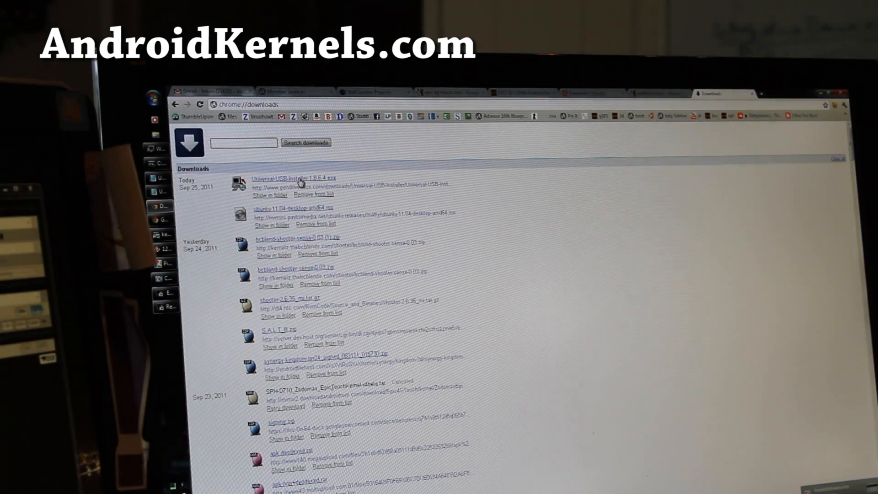
mouse_move(311, 213)
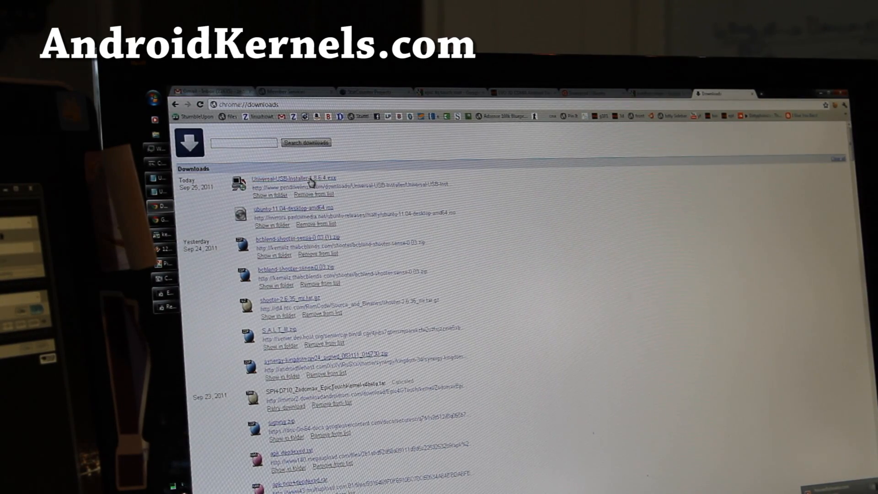
click(297, 179)
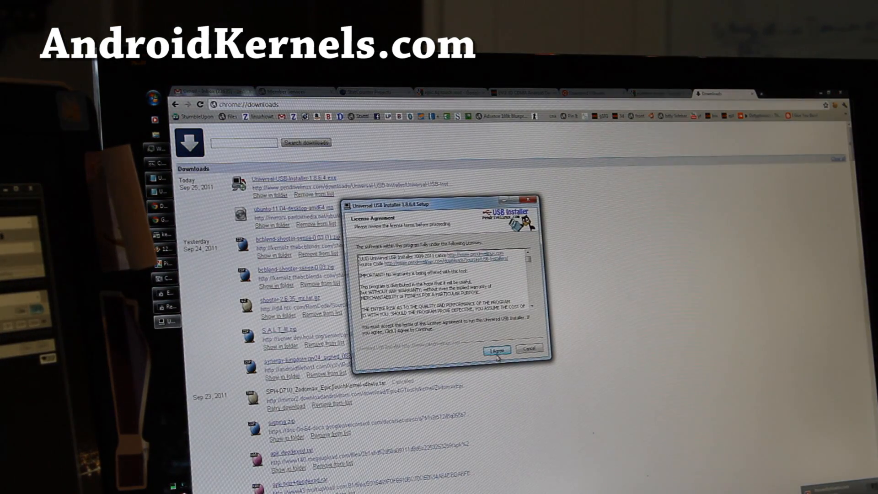
Accept the licence and select Ubuntu 11.04 in the Step 1 distribution dropdown
click(496, 349)
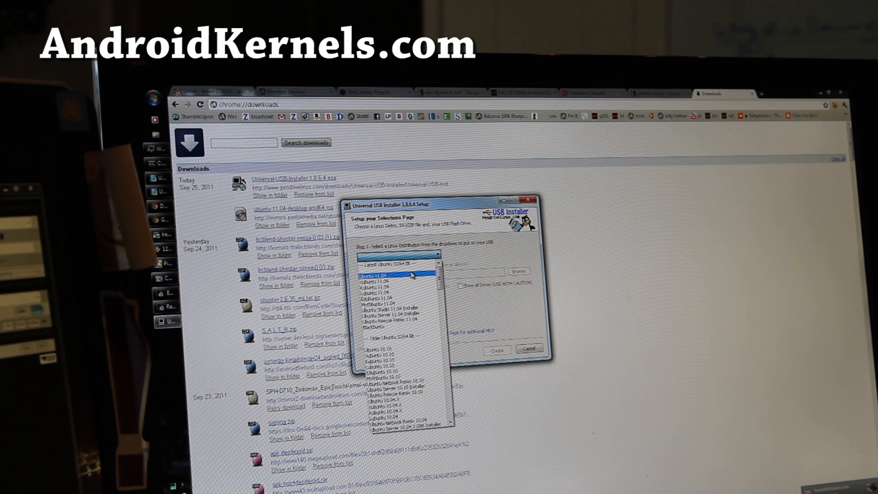
click(378, 275)
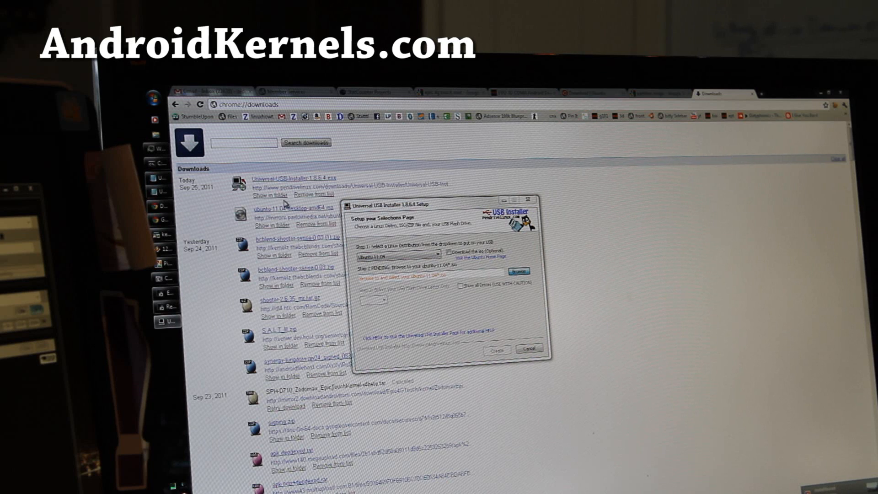
mouse_move(499, 288)
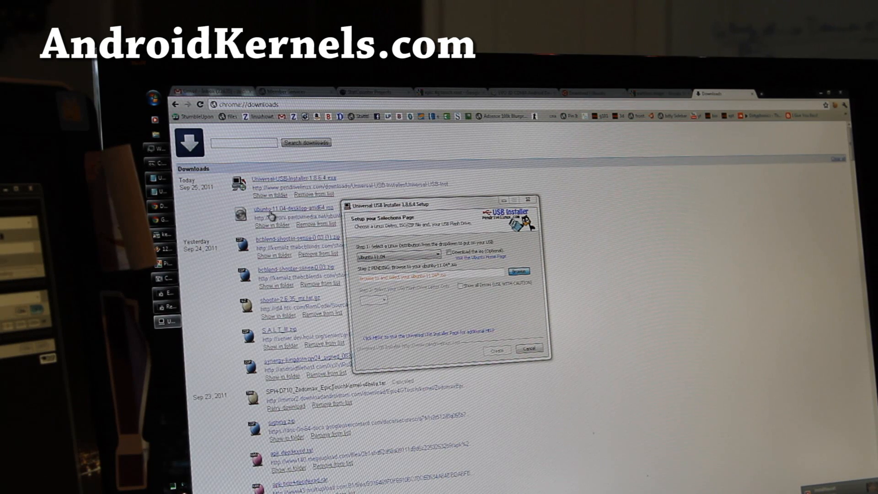
Browse to Downloads and load ubuntu-11.04-desktop-amd64.iso as the source ISO
click(518, 272)
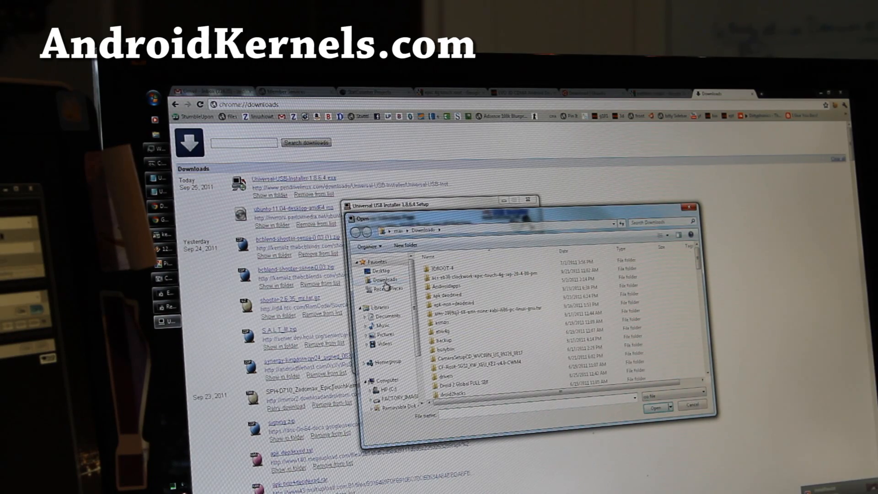
scroll(down, 3)
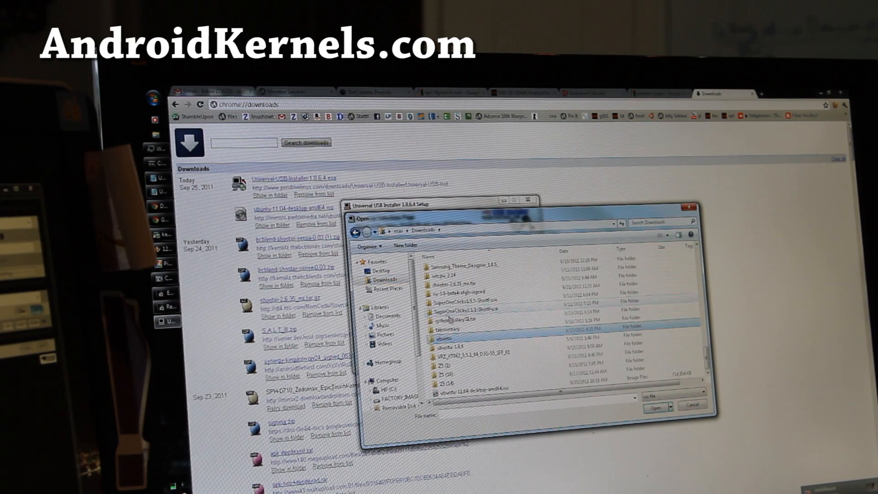
click(454, 345)
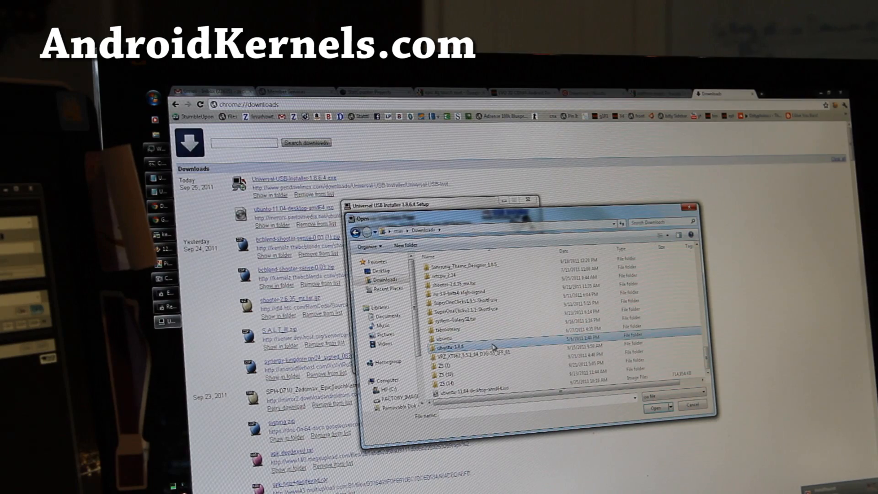
click(475, 389)
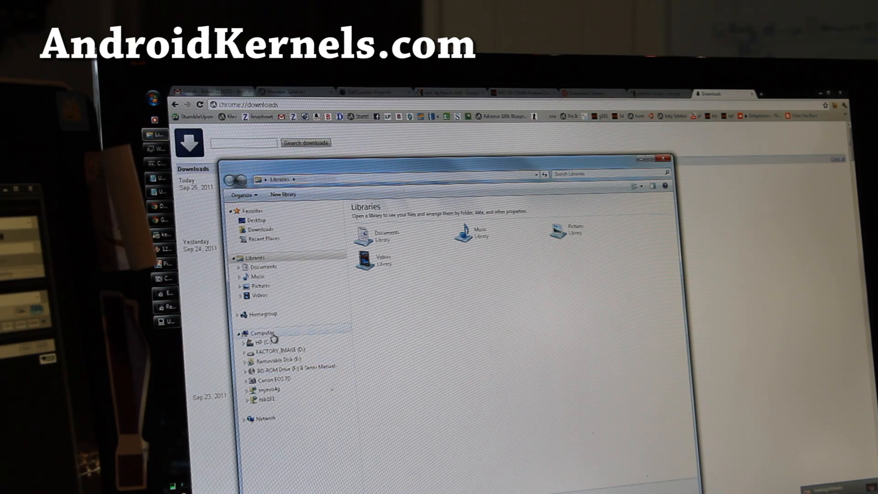
Confirm the stick's letter in Explorer, target E:\ and tick Format E:\ Drive as FAT32
click(262, 332)
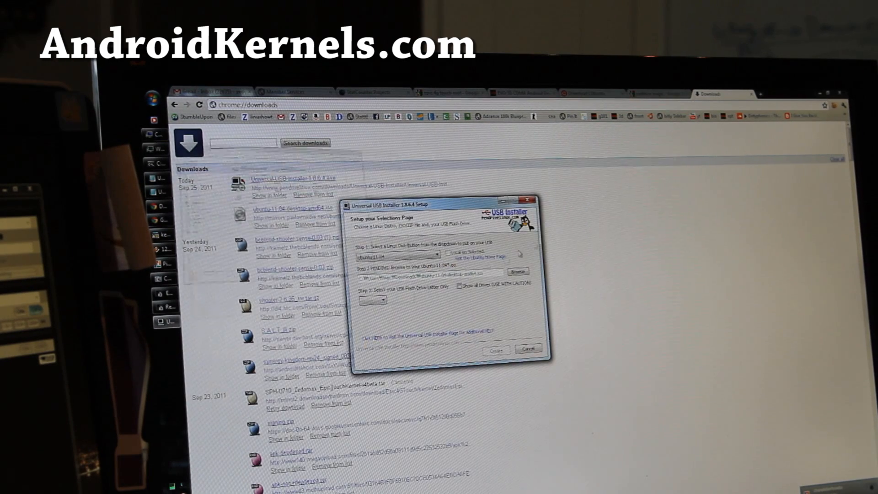
click(372, 300)
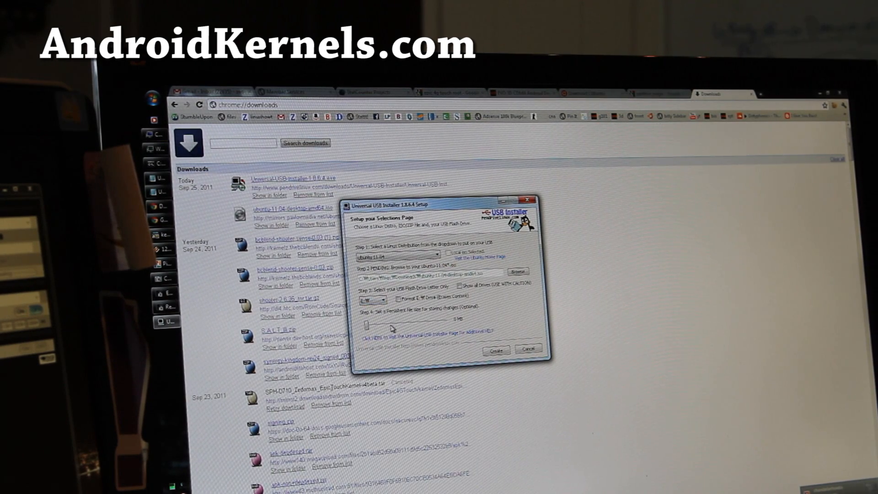
mouse_move(400, 308)
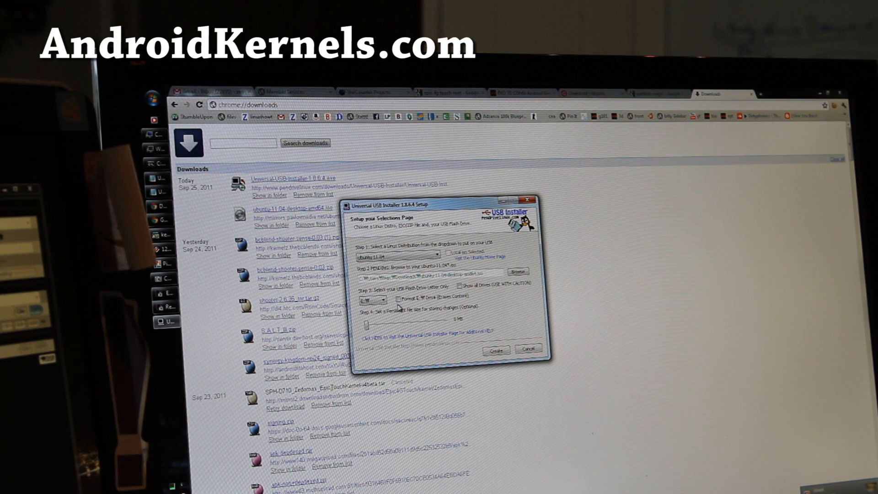
click(389, 297)
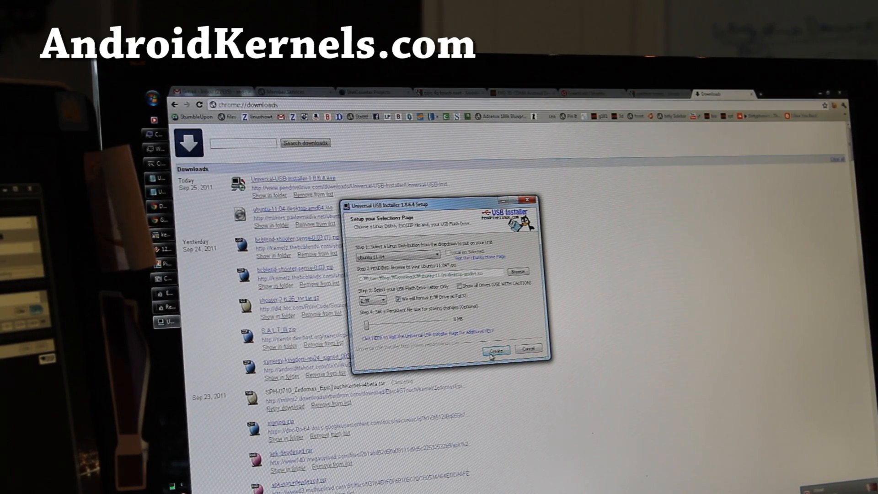
mouse_move(392, 327)
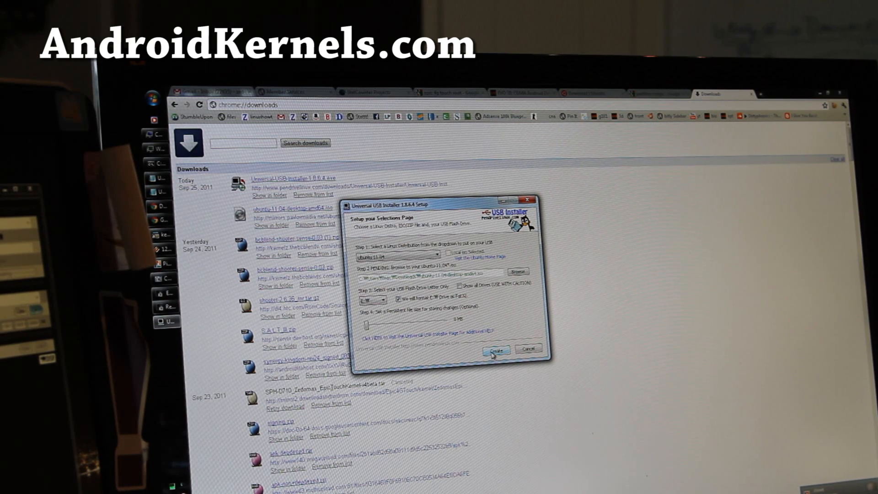
Create the bootable stick, answering Yes to the format warning for drive E:
click(496, 350)
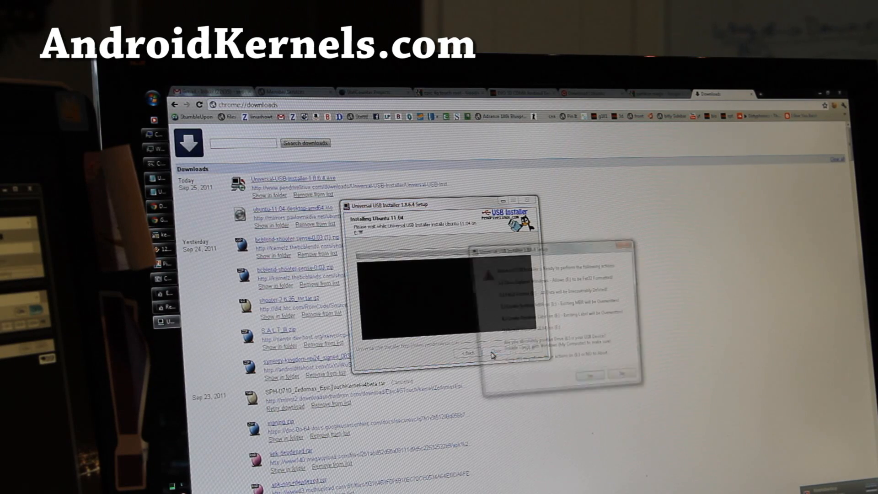
click(588, 374)
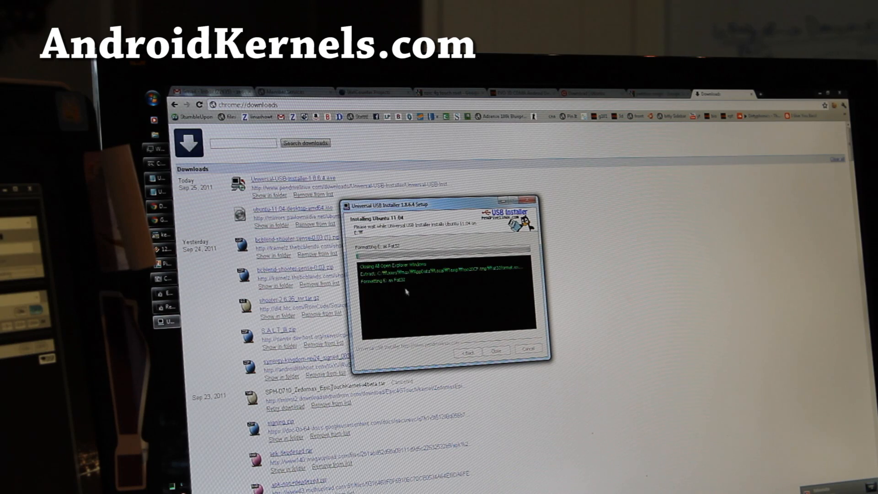
mouse_move(405, 290)
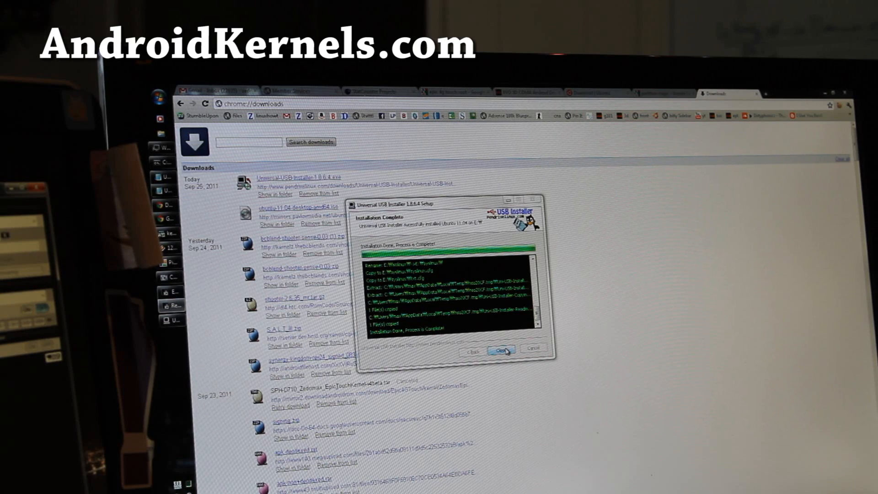
Close Universal USB Installer from the Installation Complete page
click(497, 348)
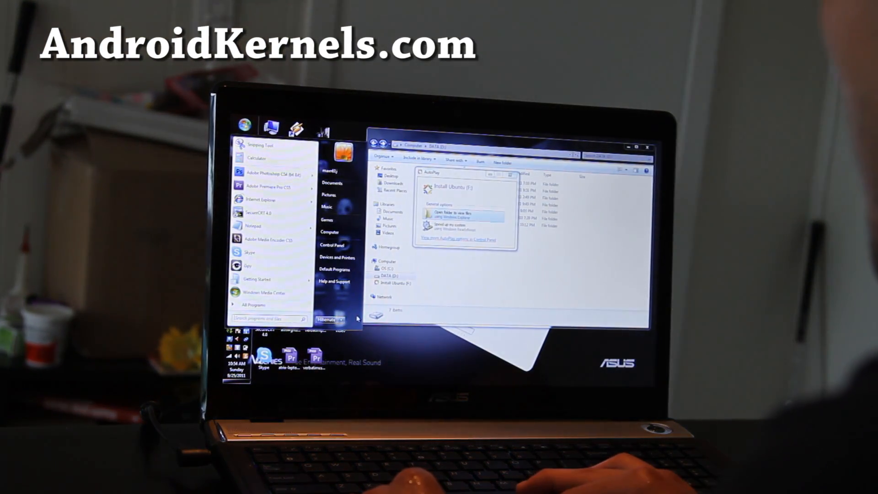
Choose Restart from the Start menu's Shut down arrow to reboot the laptop
click(343, 319)
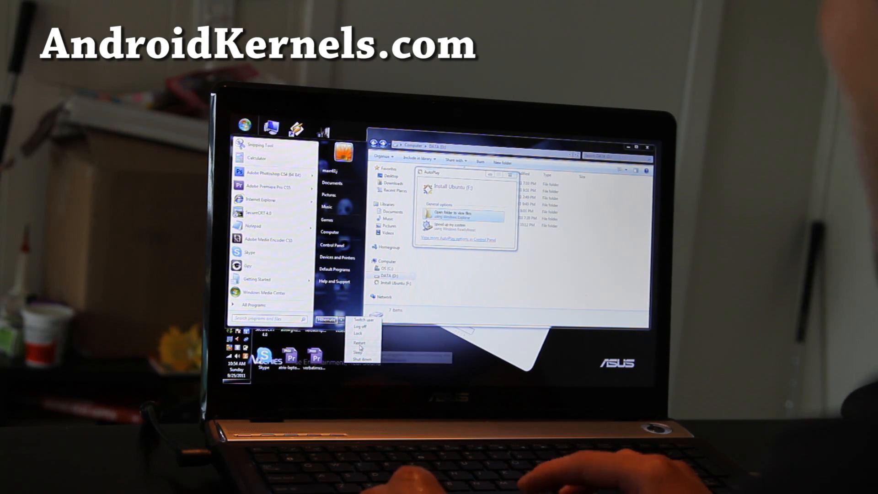
click(359, 347)
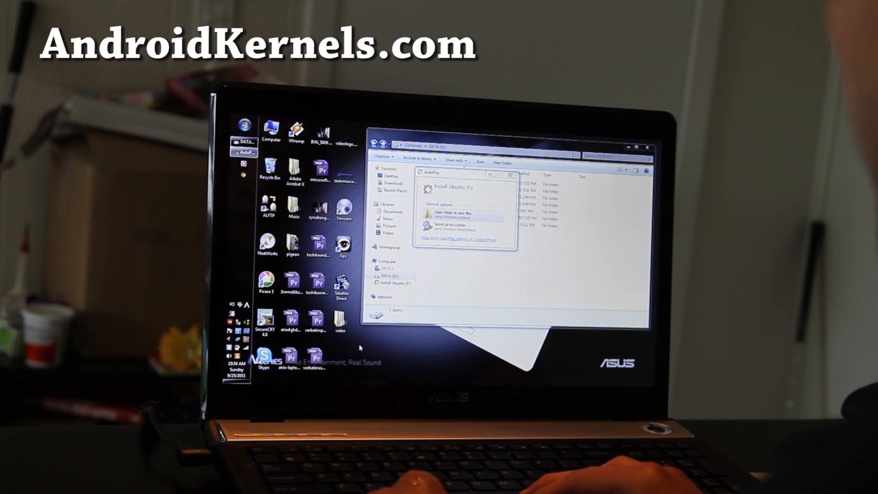